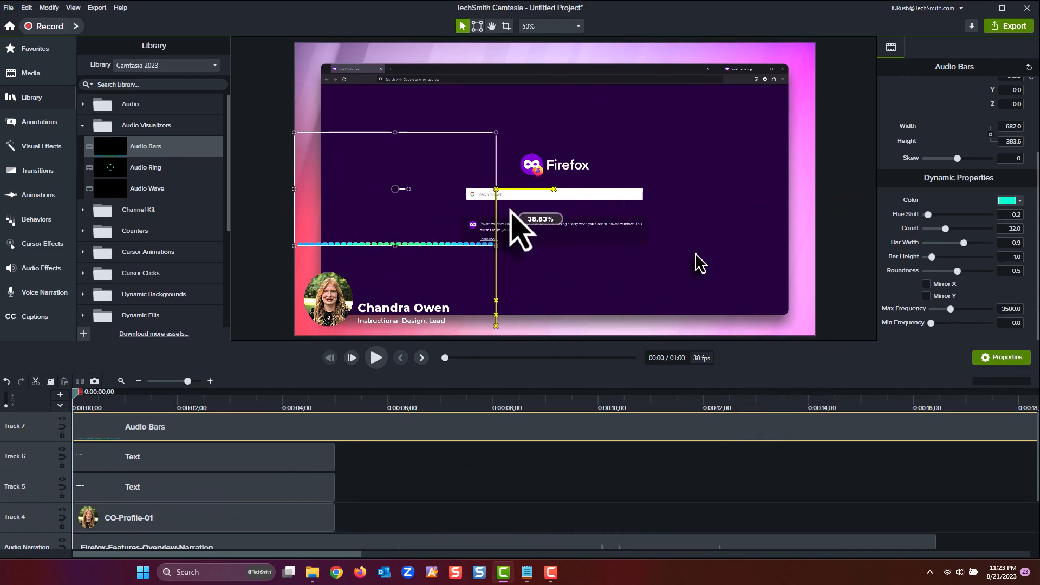
pyautogui.moveTo(495, 189); pyautogui.dragTo(408, 270)
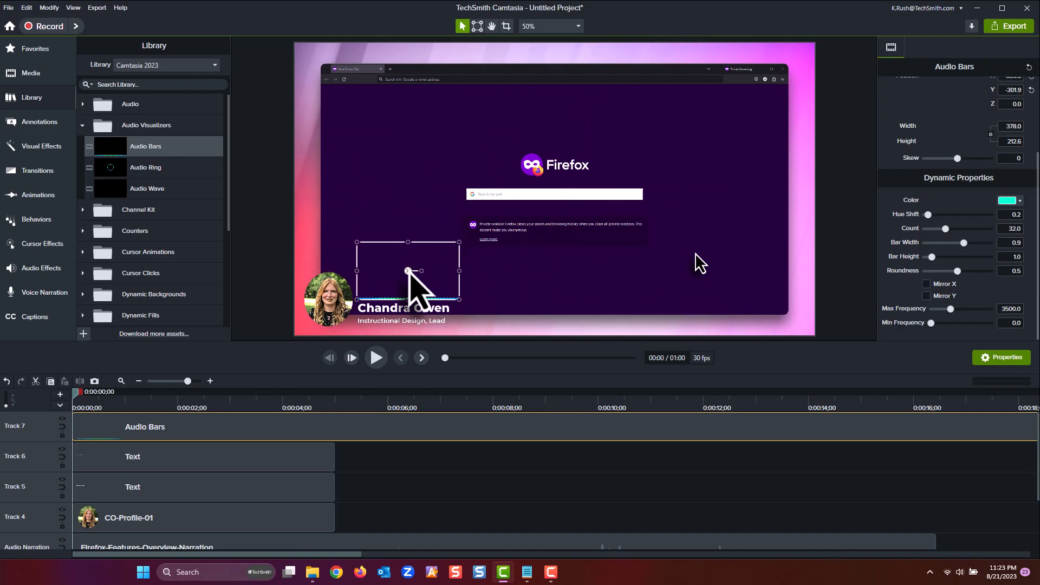